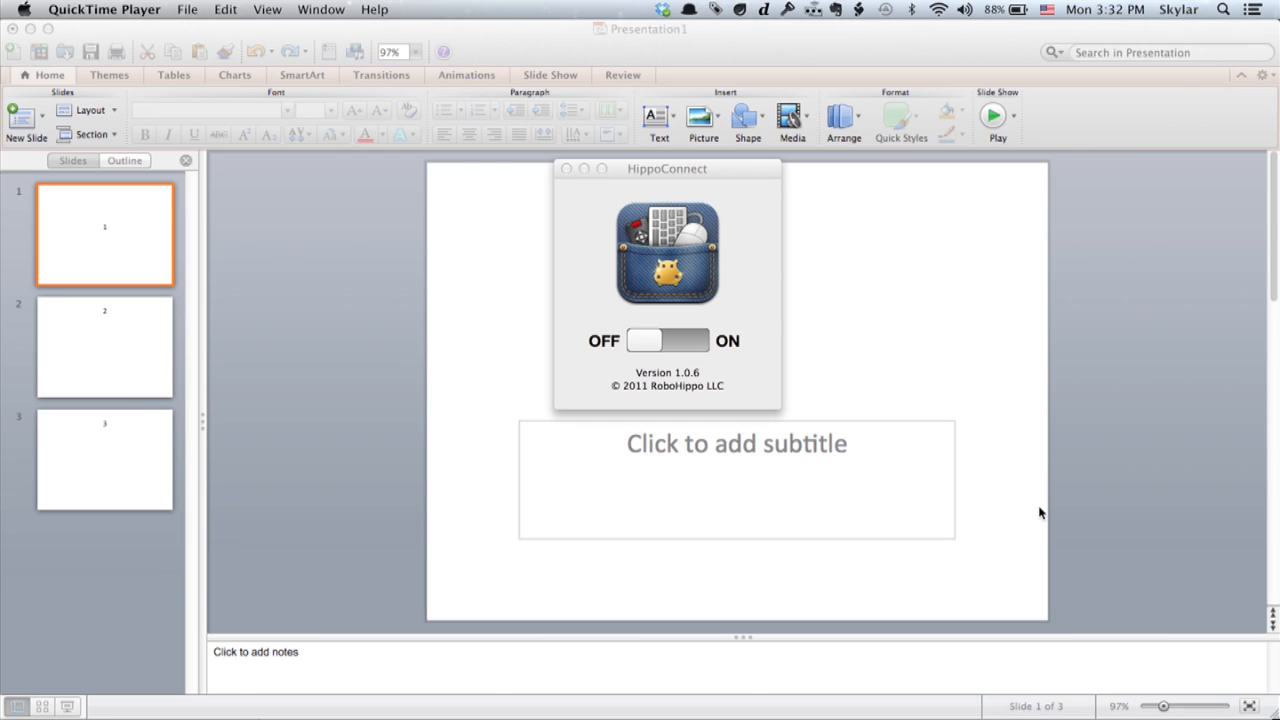
pyautogui.moveTo(670, 356)
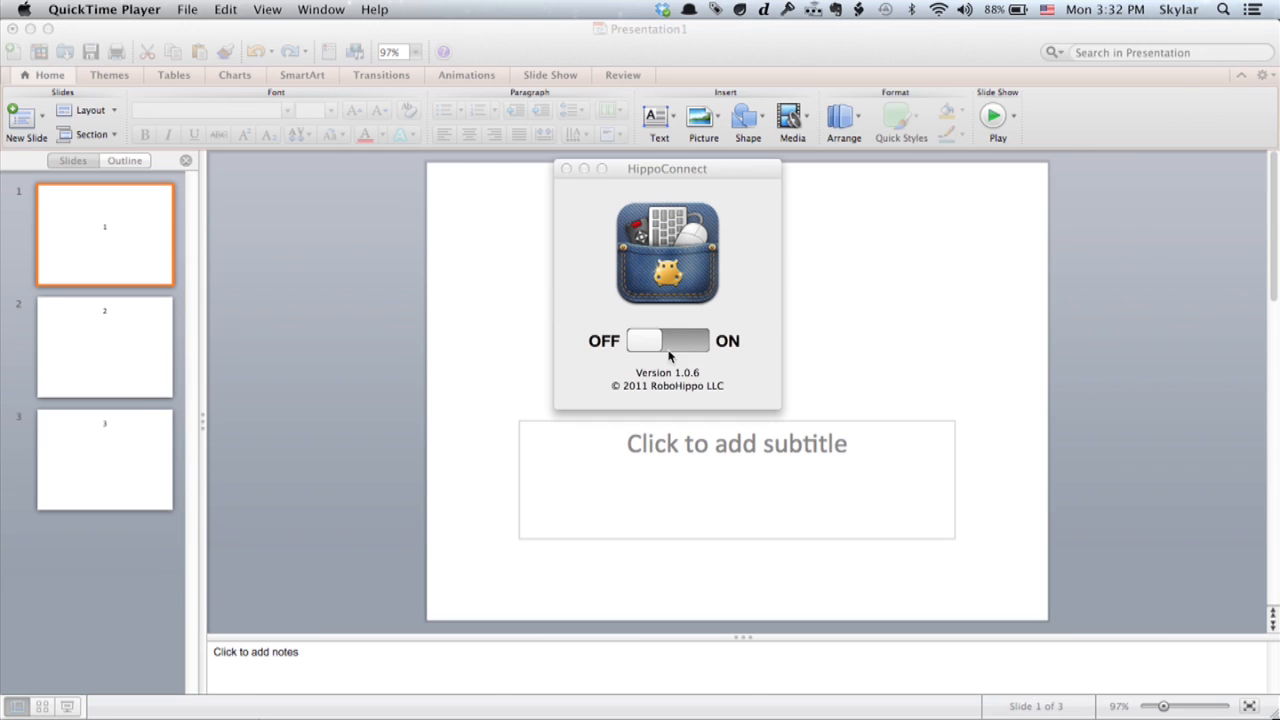
# Switch HippoConnect on, set a connection password, and authorize the change with the admin password.
pyautogui.click(664, 340)
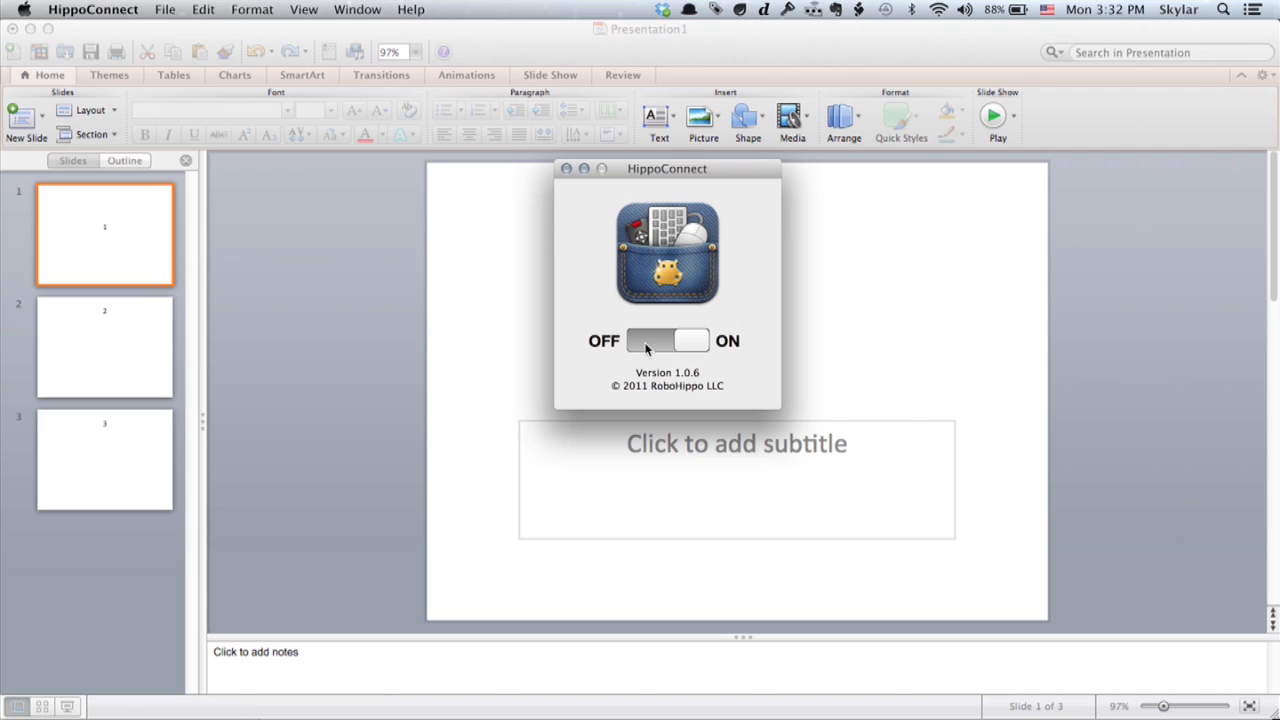
pyautogui.click(664, 340)
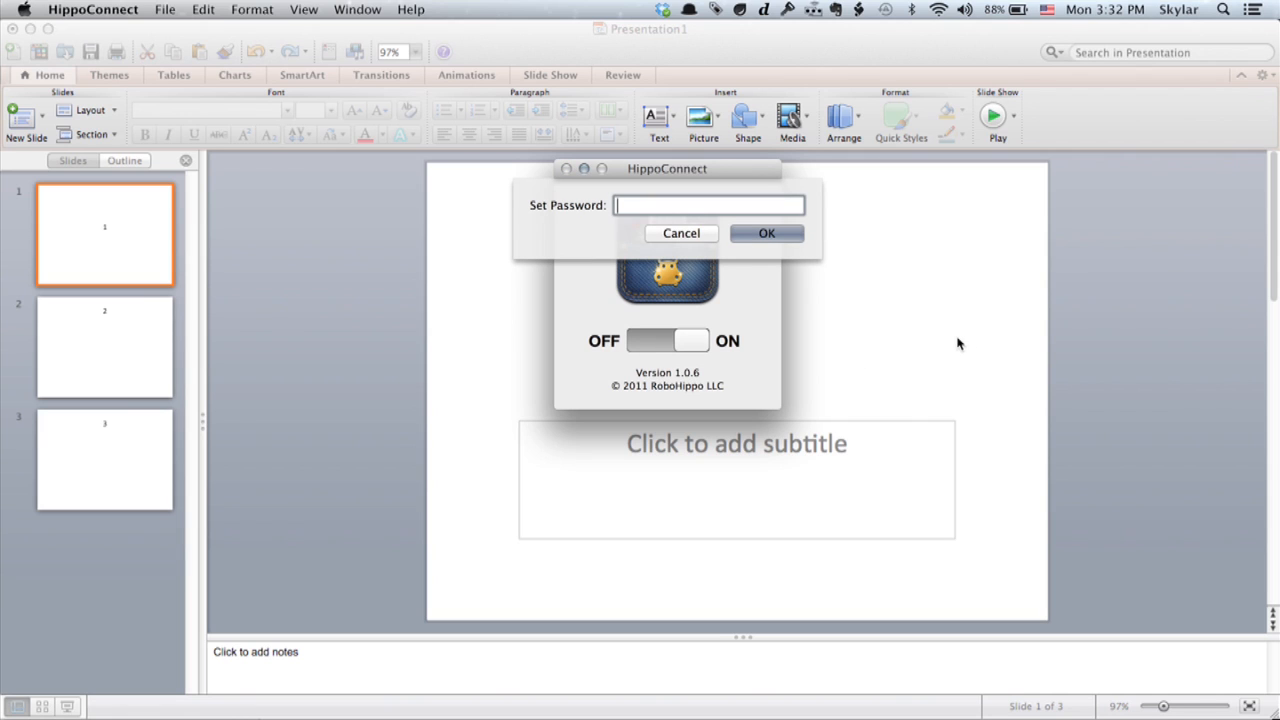
pyautogui.write('•')
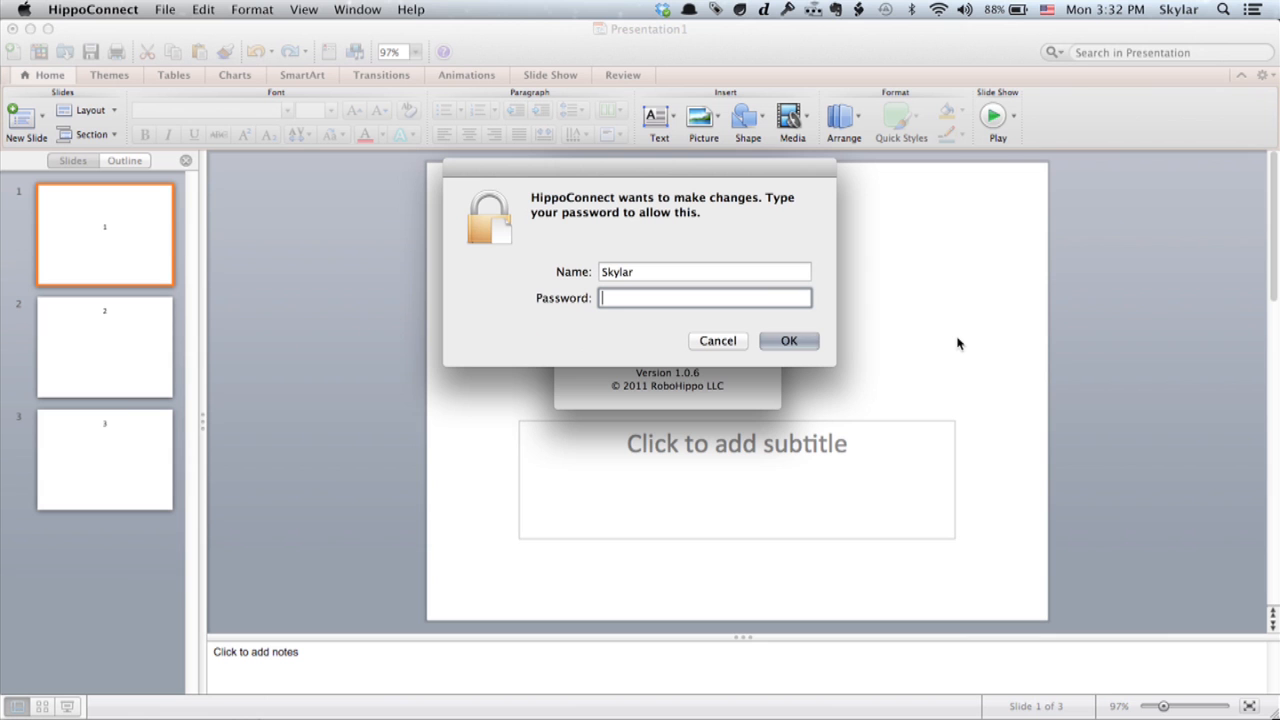
pyautogui.write('•')
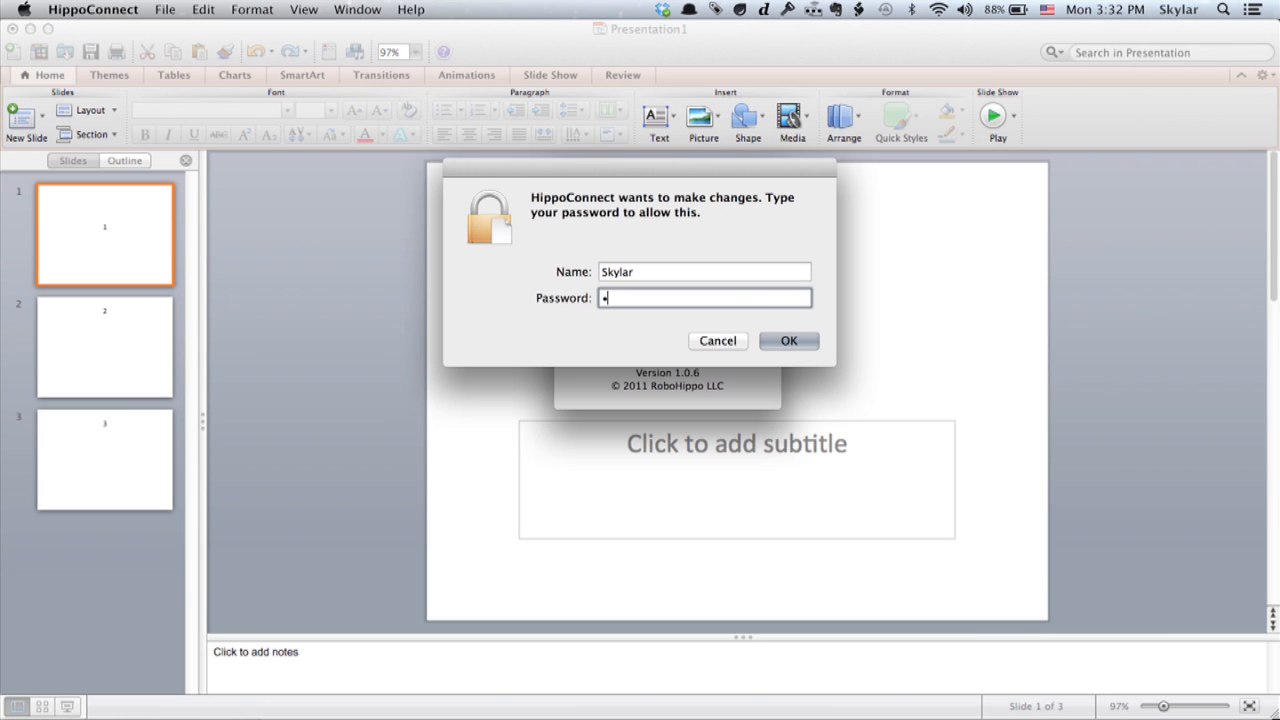
pyautogui.click(788, 340)
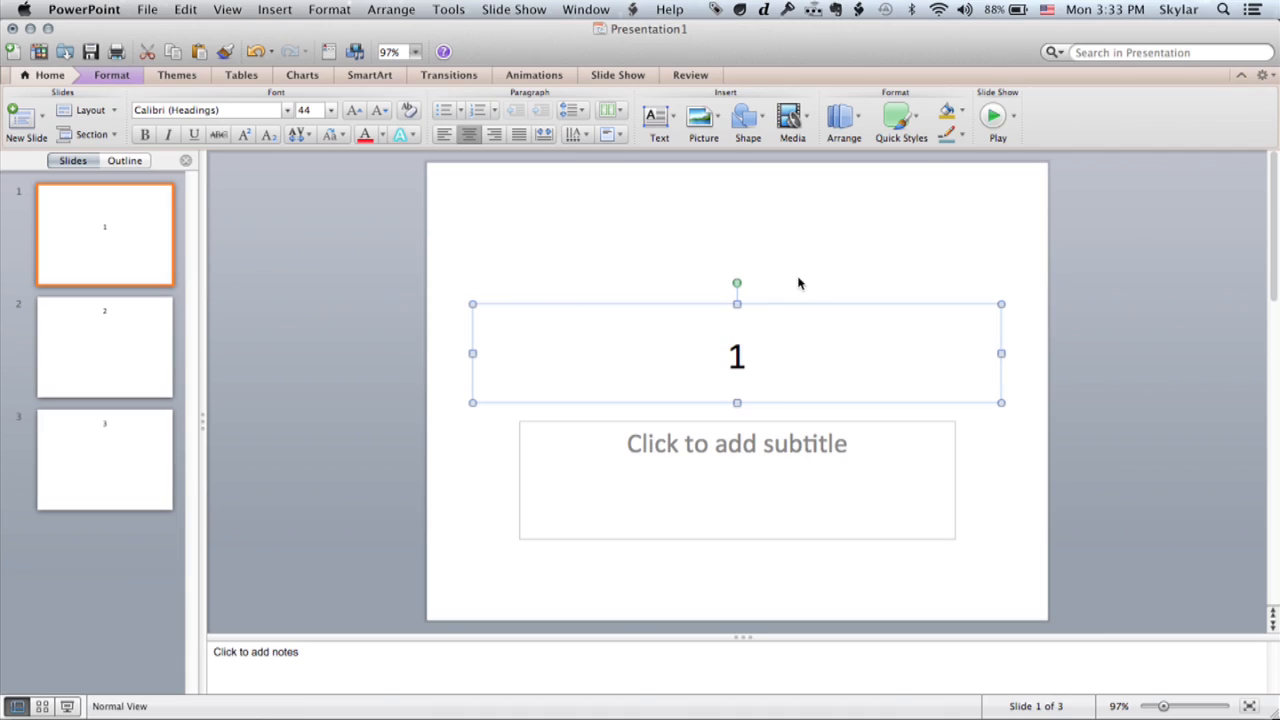
pyautogui.moveTo(688, 276)
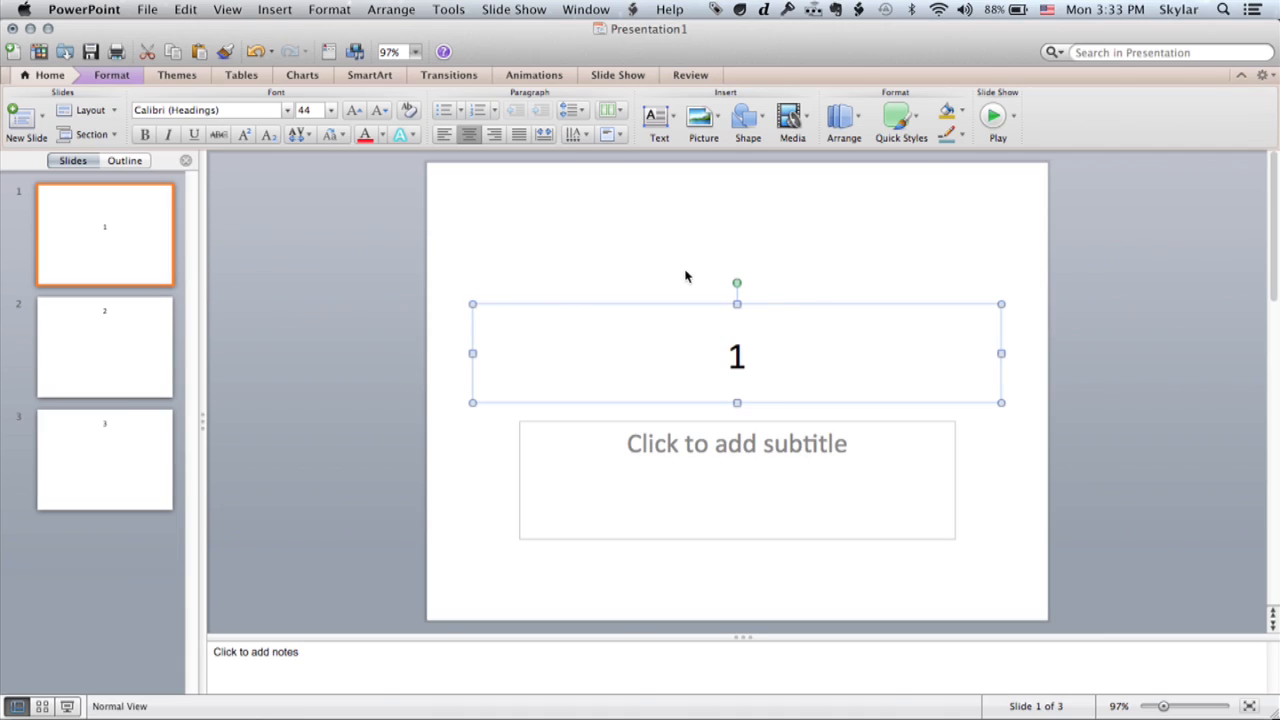
pyautogui.moveTo(1016, 252)
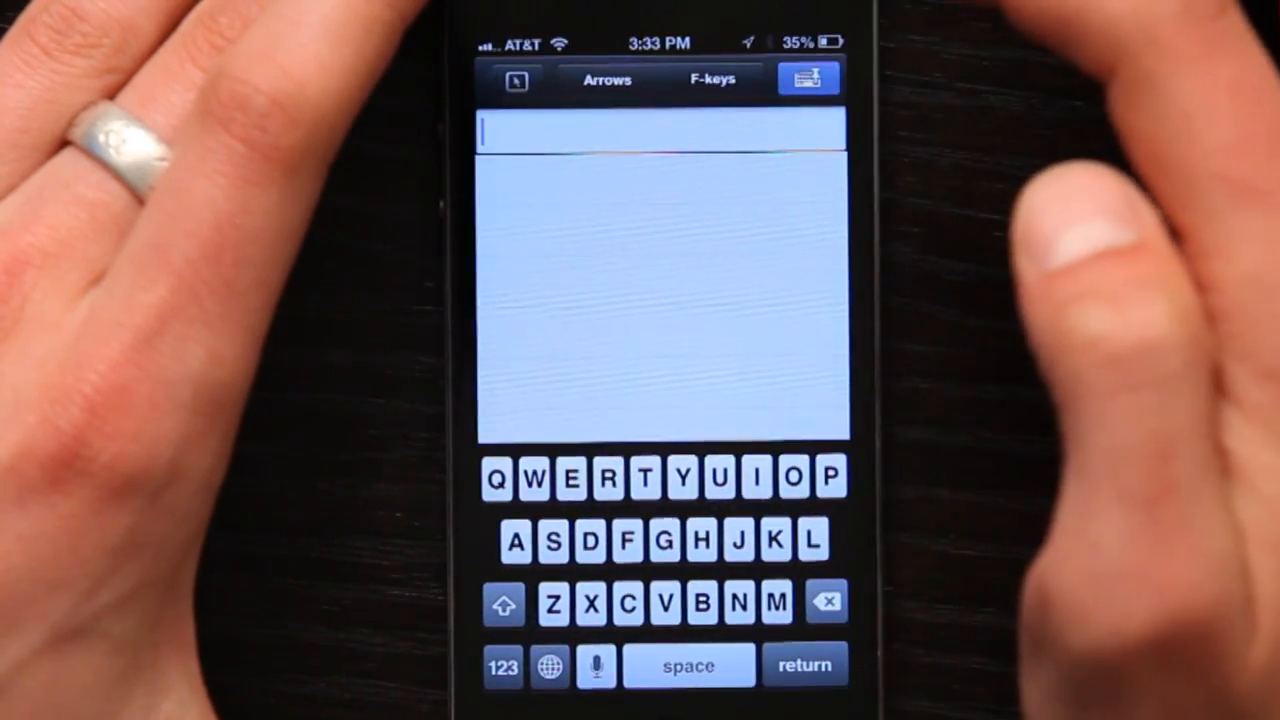
# Show the Arrows pad with page up/down, escape, tab and arrow keys above the keyboard.
pyautogui.click(606, 80)
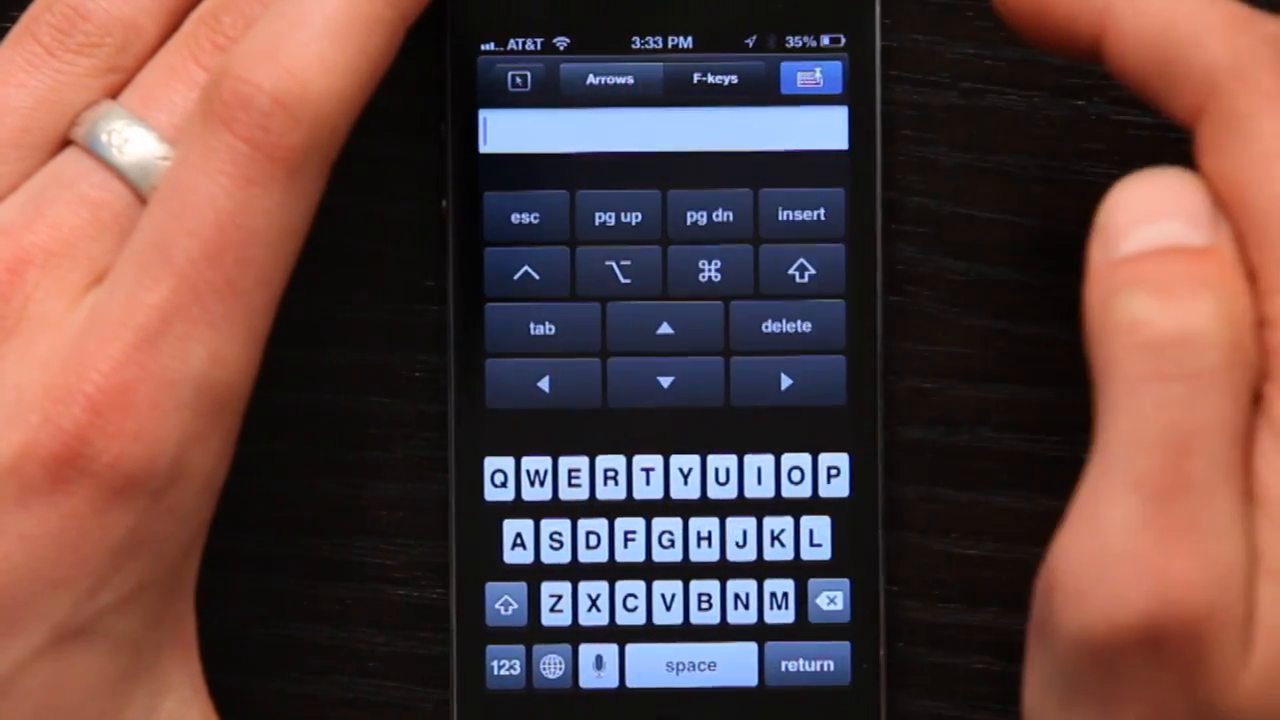